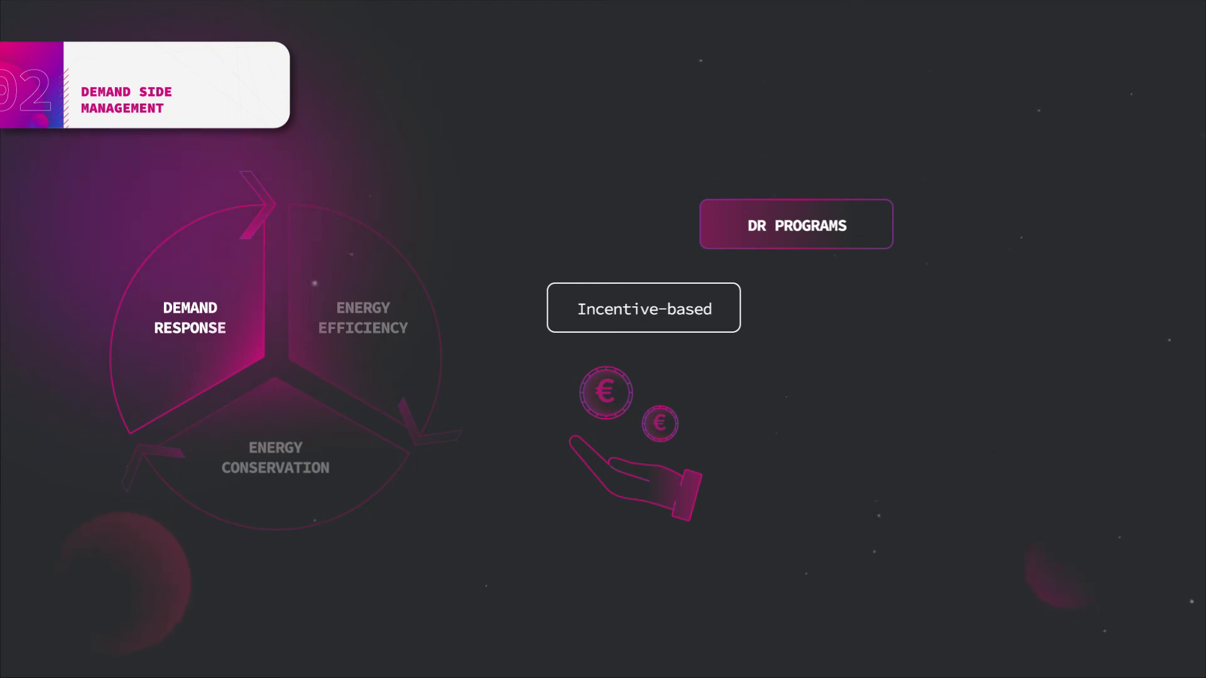
left_click(363, 318)
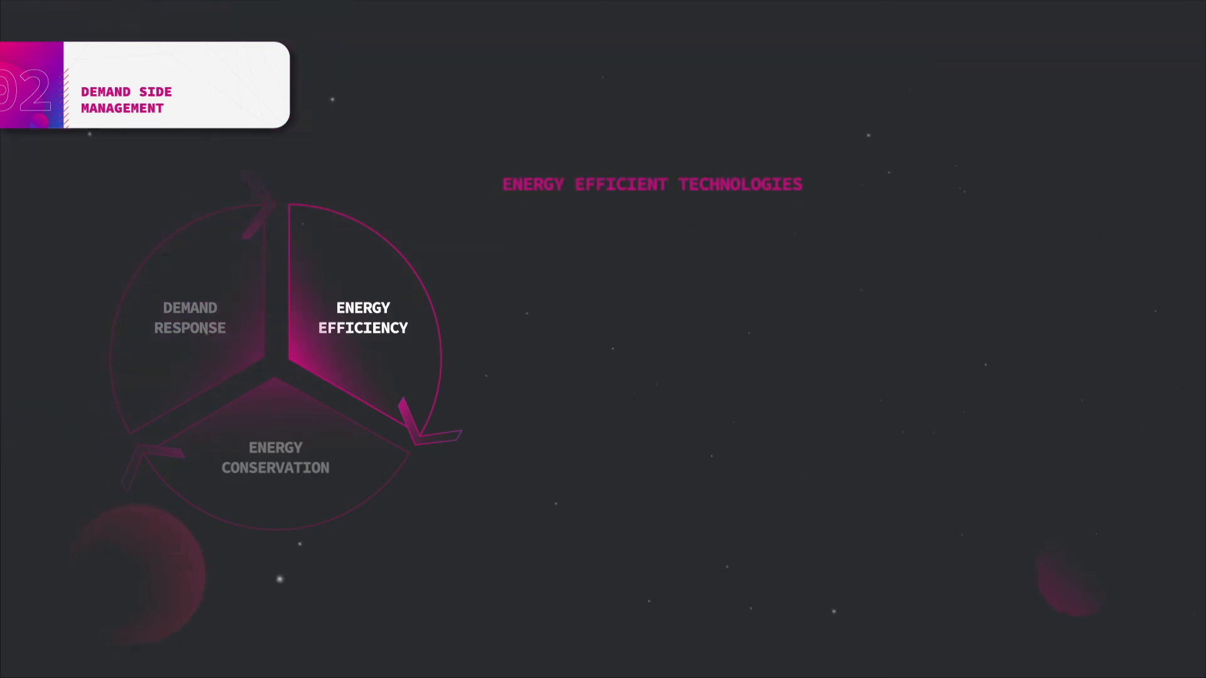